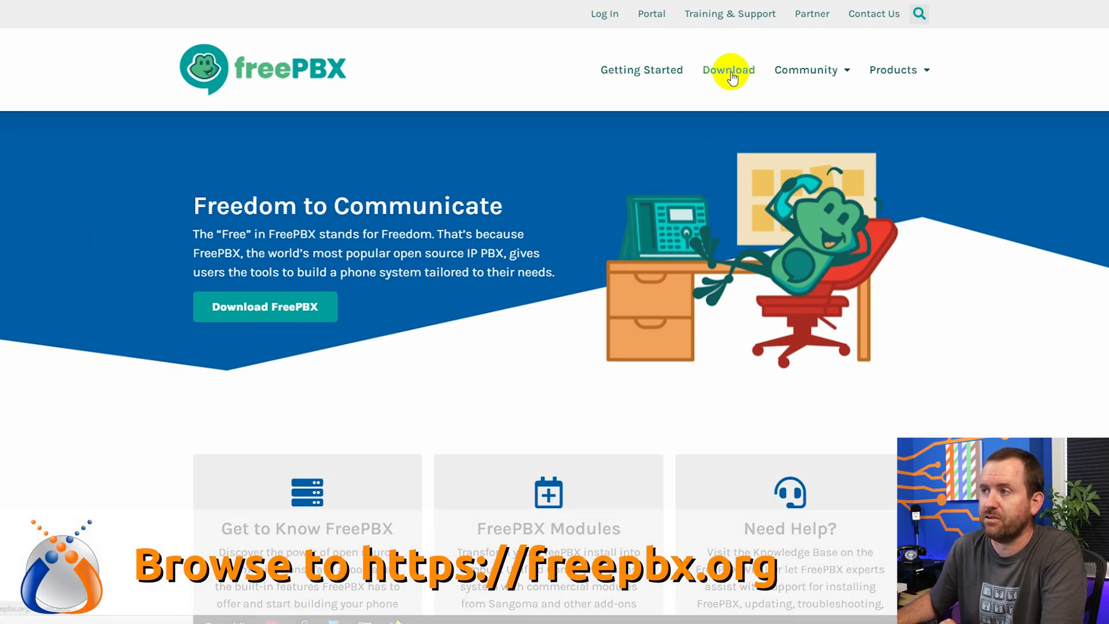
Go to the FreePBX Distro download page from the freepbx.org navigation bar
{"action": "left_click", "coordinate": [727, 69]}
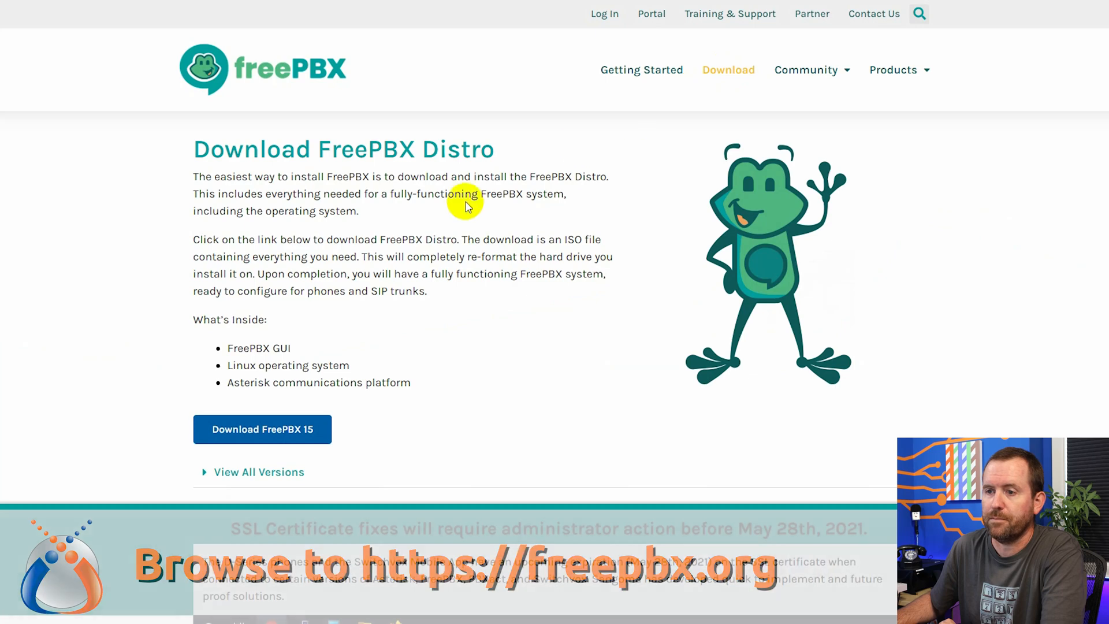
{"action": "mouse_move", "coordinate": [263, 428]}
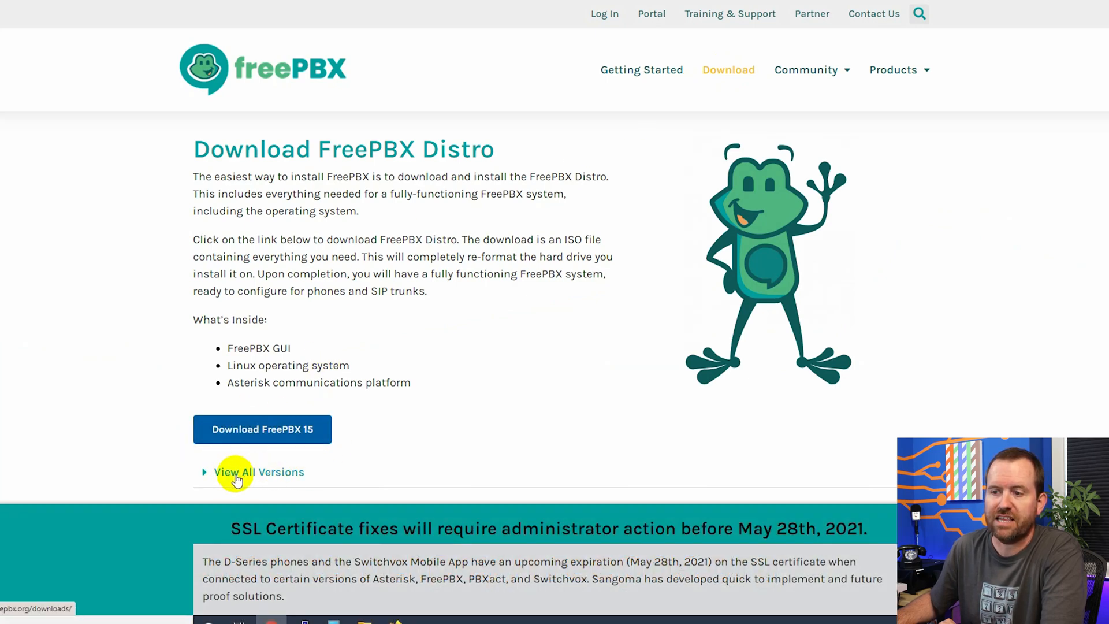
Expand all distro versions and locate the stable SNG7-PBX-64bit-2104-1 Full ISO under 64-bit downloads
{"action": "left_click", "coordinate": [260, 471]}
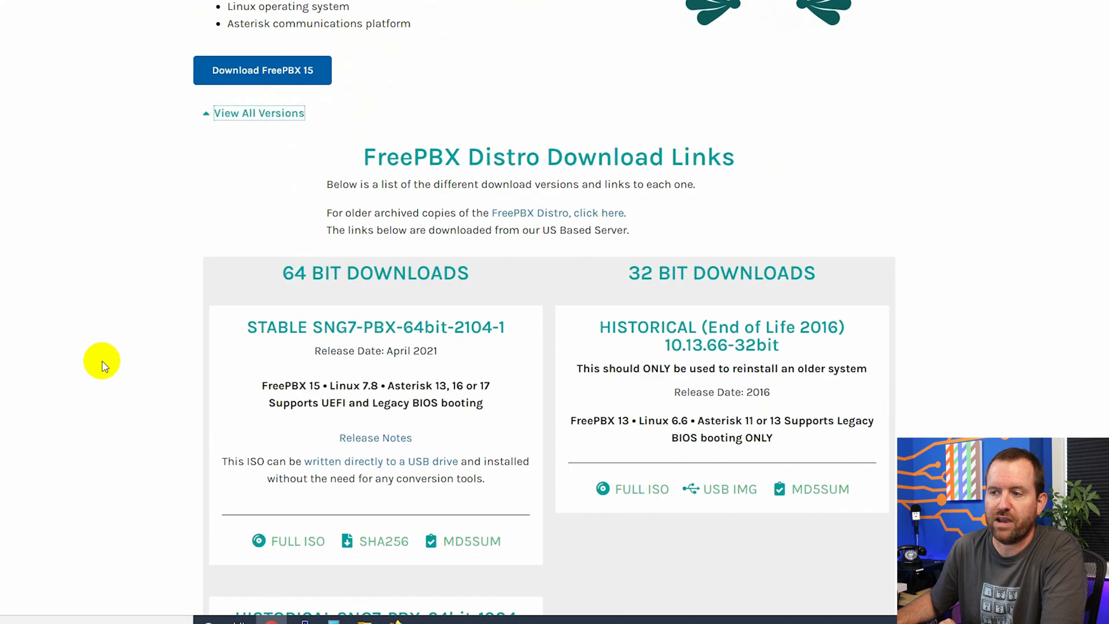
{"action": "scroll", "scroll_direction": "down", "scroll_amount": 3}
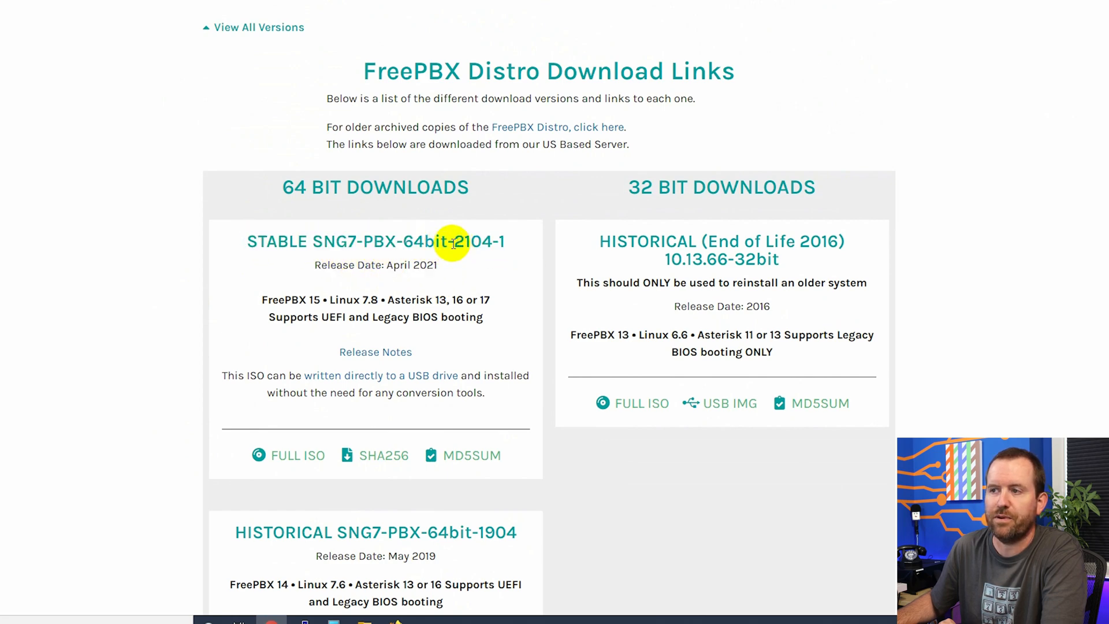
{"action": "double_click", "coordinate": [478, 241]}
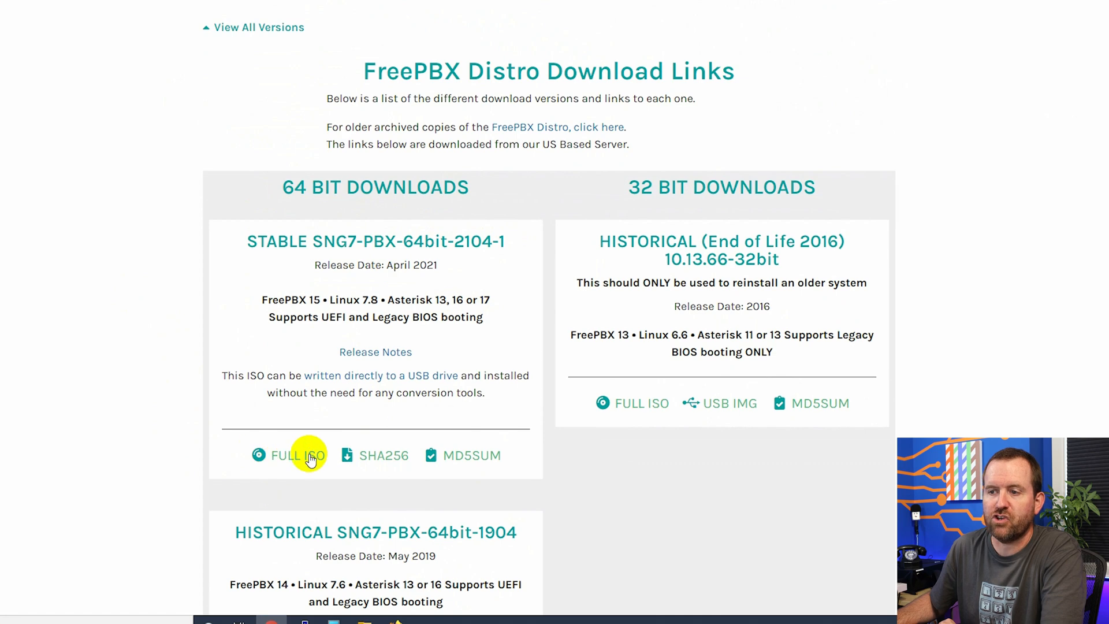
{"action": "mouse_move", "coordinate": [298, 455]}
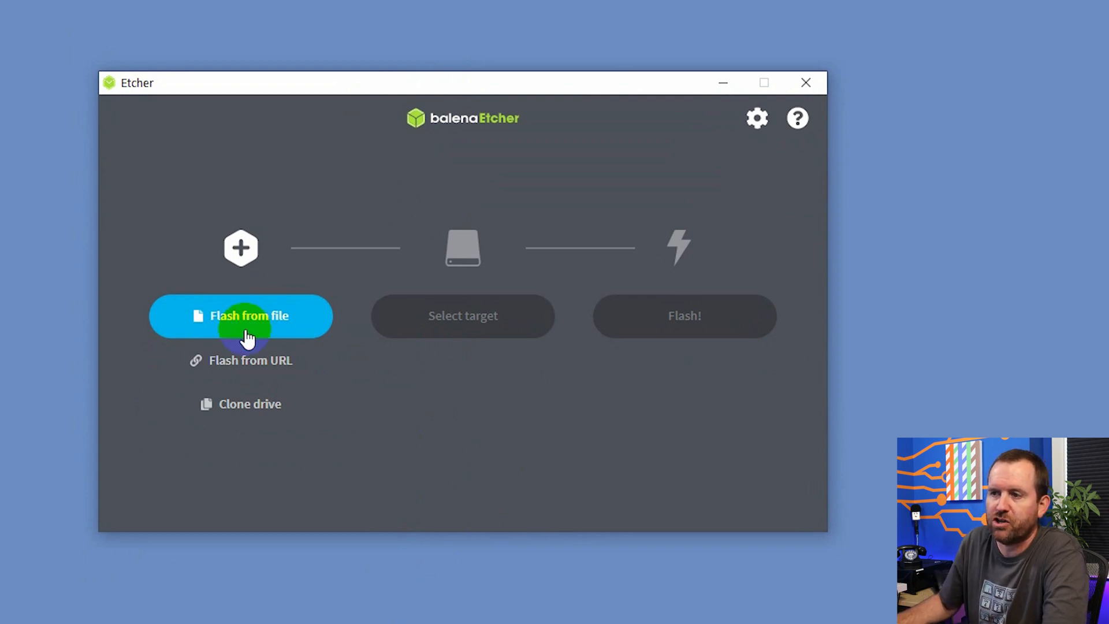
Load the SNG7-PBX-64bit-2104-1 ISO (2.37 GB) as the image via Flash from file
{"action": "left_click", "coordinate": [240, 316]}
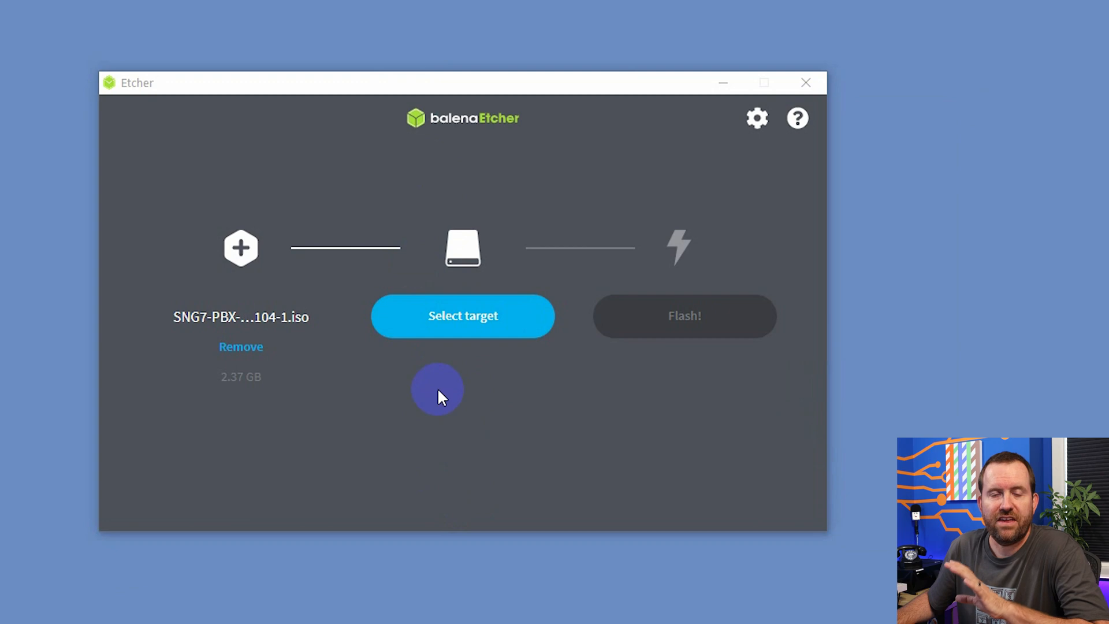
Bring up the target drive chooser listing the 12 TB WD Elements and 31 GB Kingston drives
{"action": "left_click", "coordinate": [462, 315]}
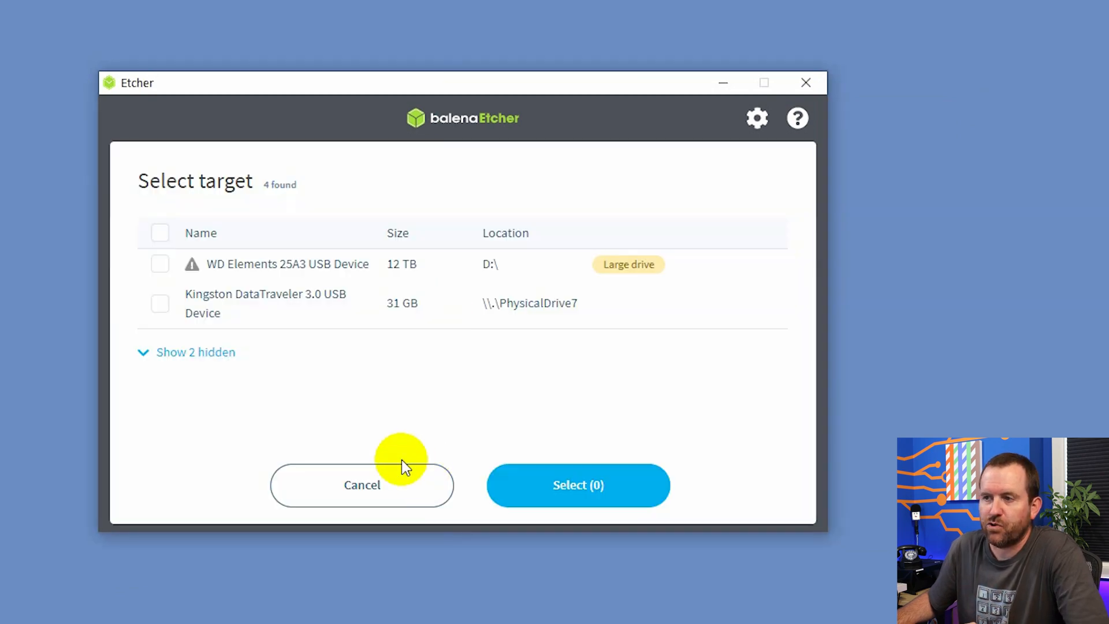
{"action": "mouse_move", "coordinate": [222, 347]}
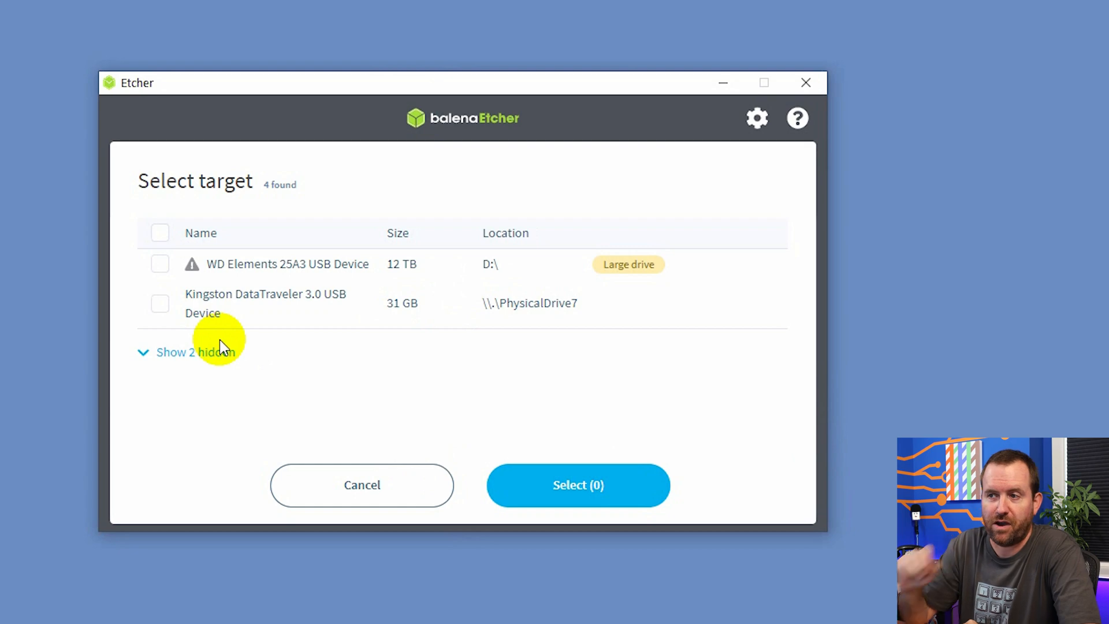
{"action": "mouse_move", "coordinate": [214, 307]}
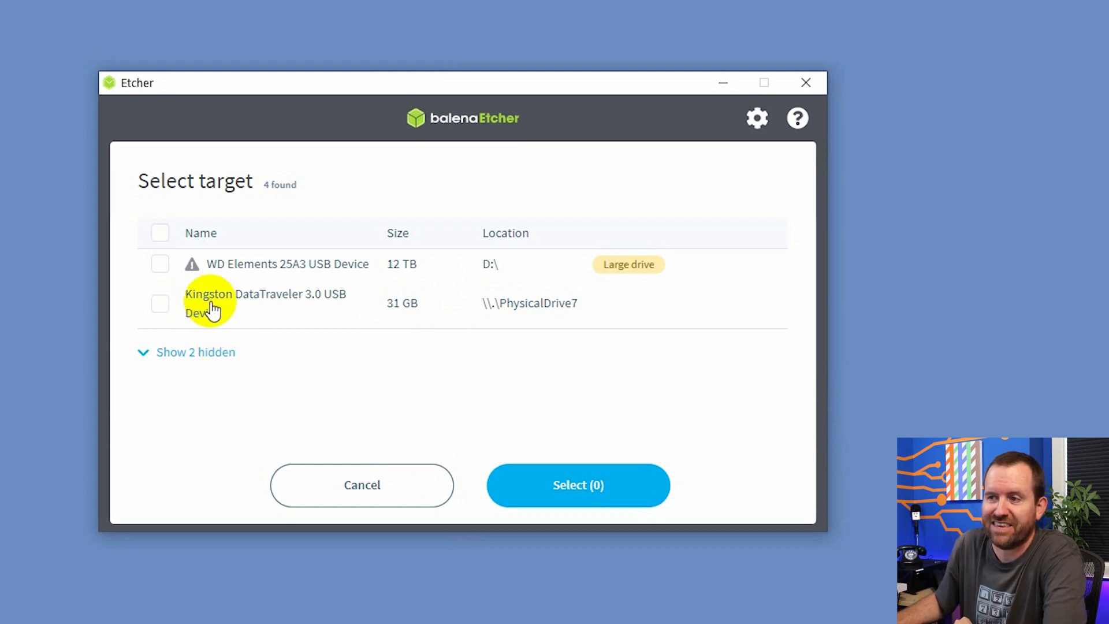
{"action": "mouse_move", "coordinate": [344, 307]}
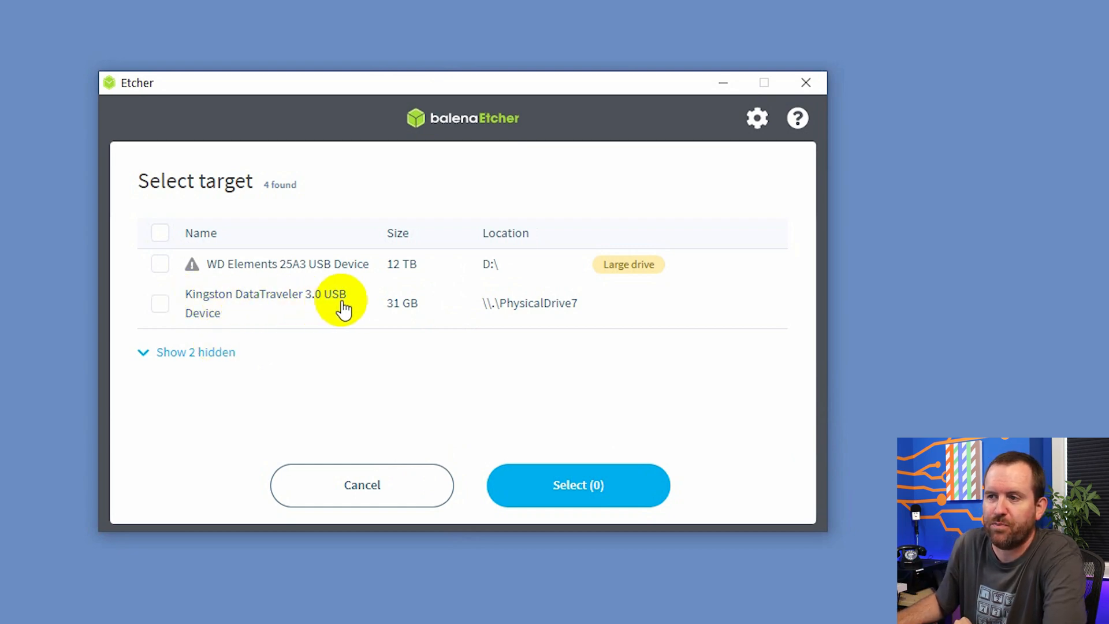
{"action": "mouse_move", "coordinate": [399, 311]}
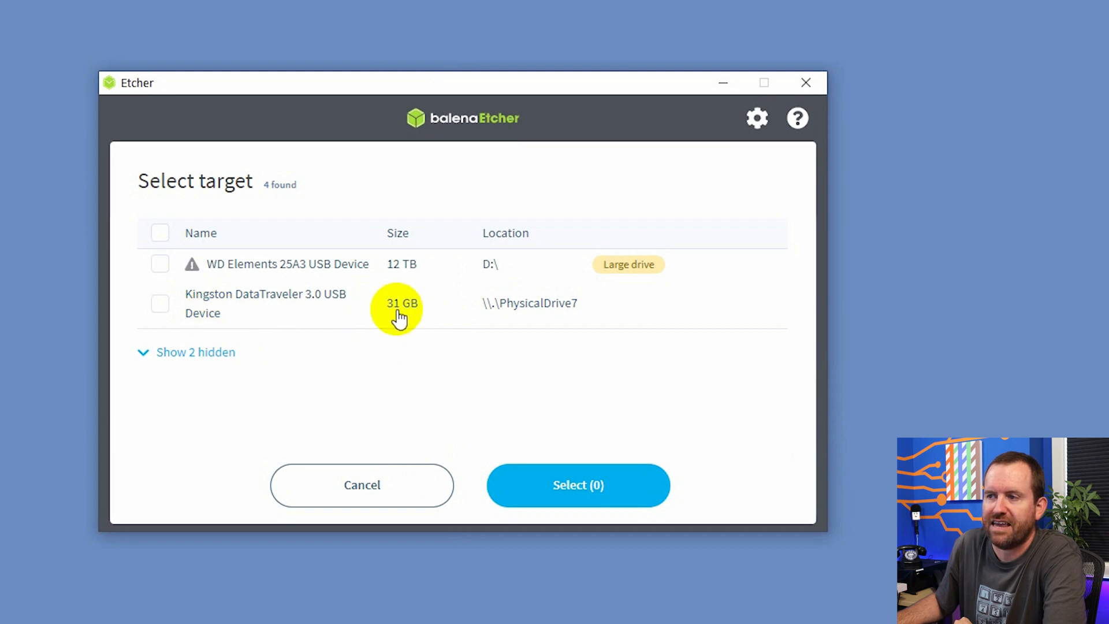
{"action": "mouse_move", "coordinate": [216, 283]}
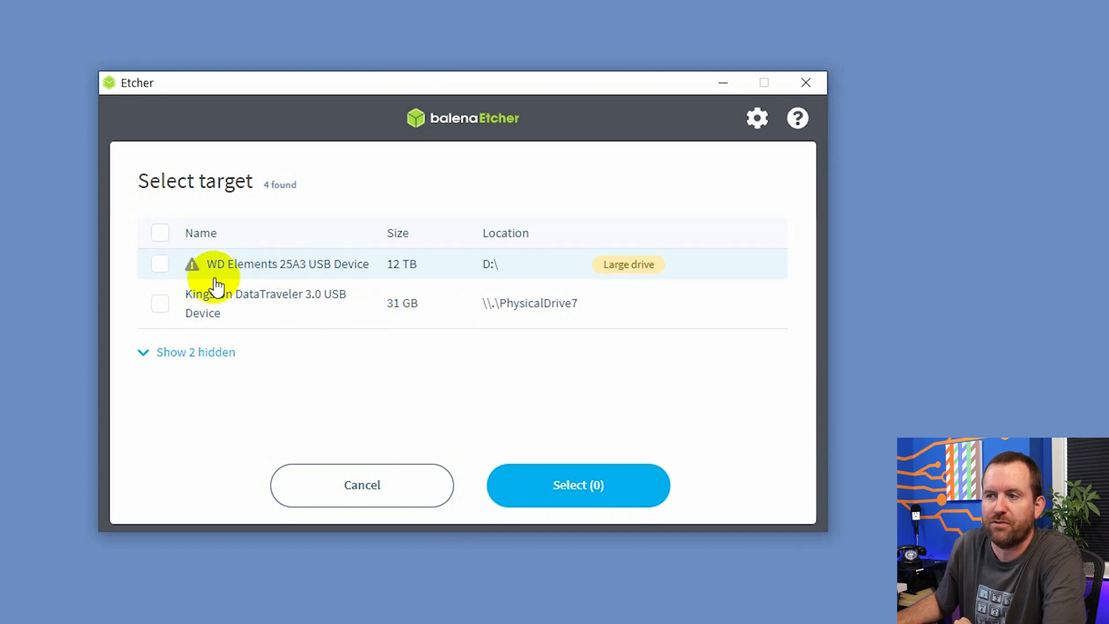
{"action": "mouse_move", "coordinate": [258, 276]}
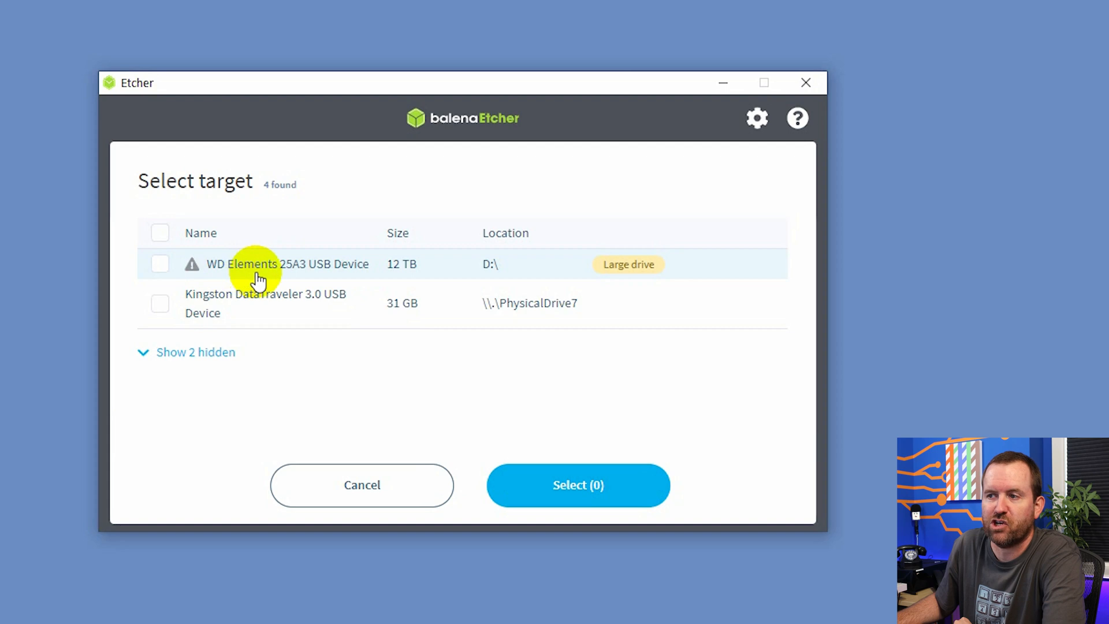
{"action": "mouse_move", "coordinate": [406, 272]}
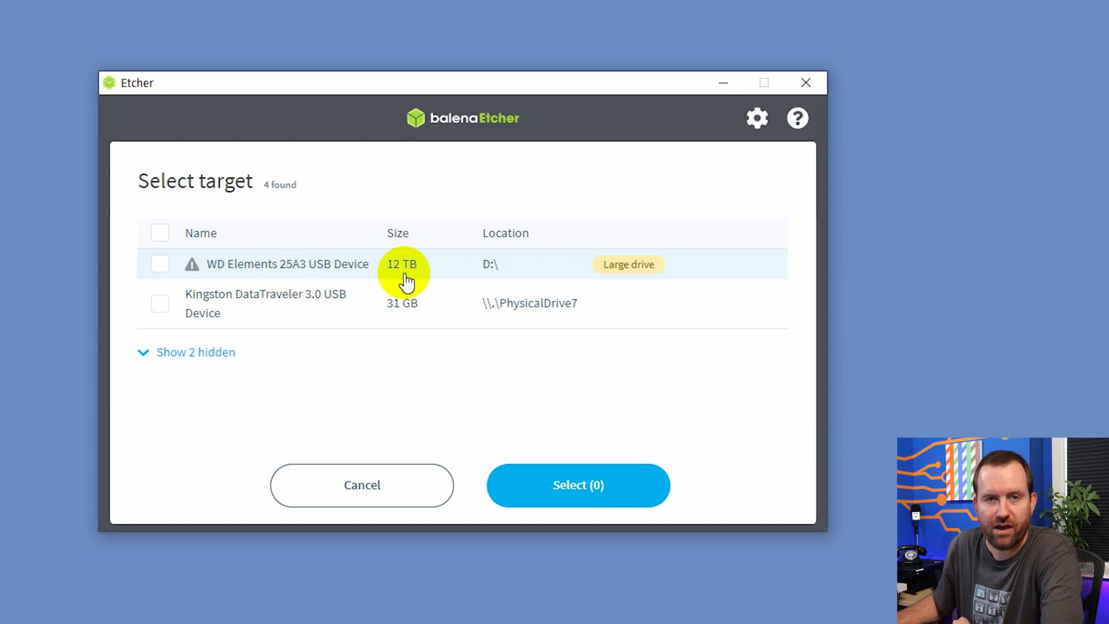
{"action": "mouse_move", "coordinate": [384, 380]}
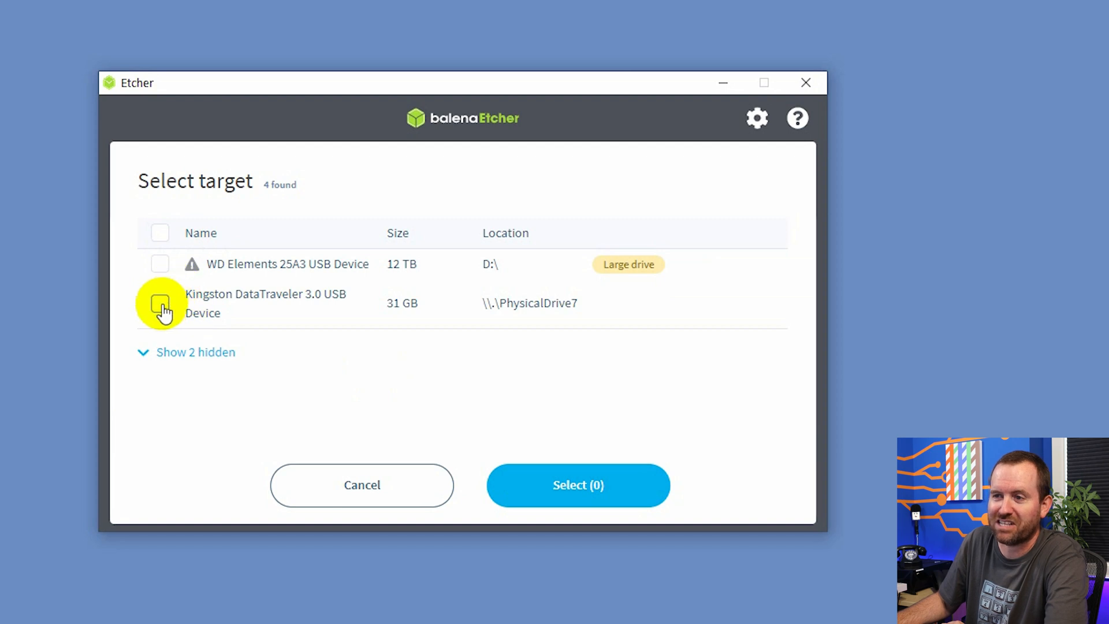
Make the 31 GB Kingston DataTraveler 3.0 USB drive the flashing target
{"action": "left_click", "coordinate": [159, 303]}
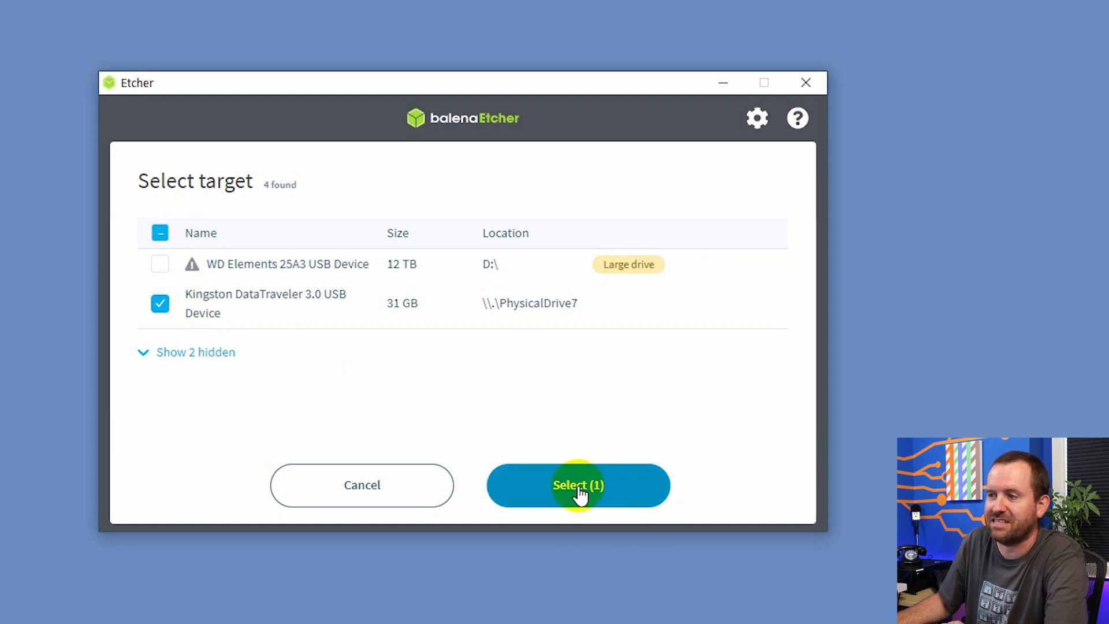
{"action": "left_click", "coordinate": [578, 484]}
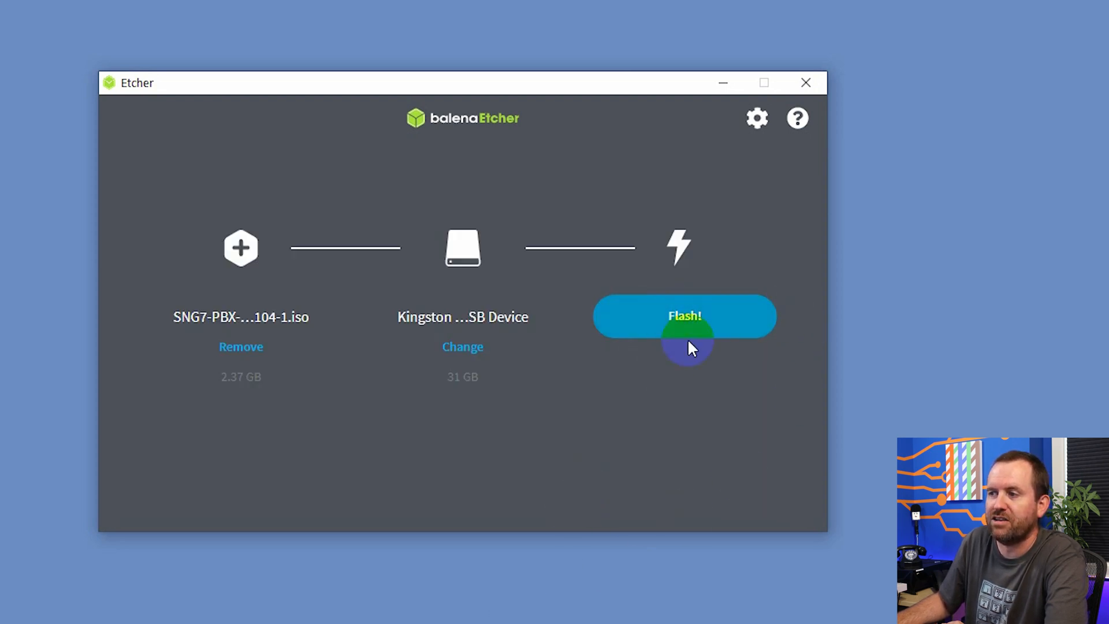